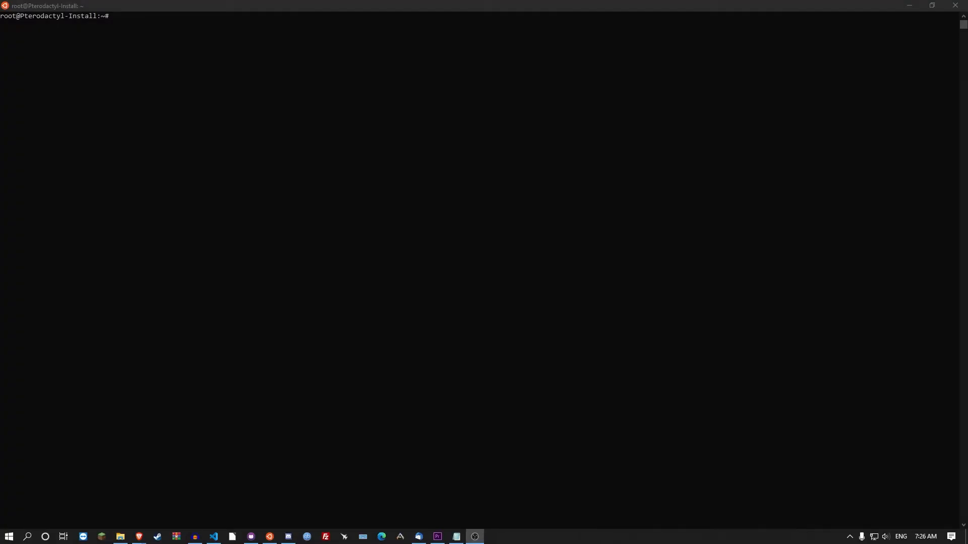
pyautogui.moveTo(909, 249)
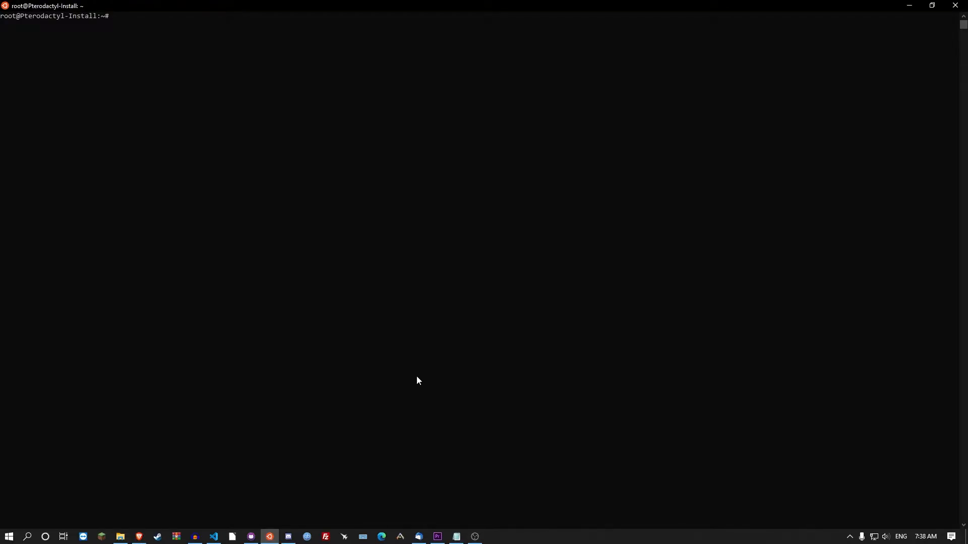
# Step: Edit /etc/mysql/mariadb.conf.d/50-server.cnf in nano, setting bind-address = 0.0.0.0, then save and exit
pyautogui.write('nano /etc')
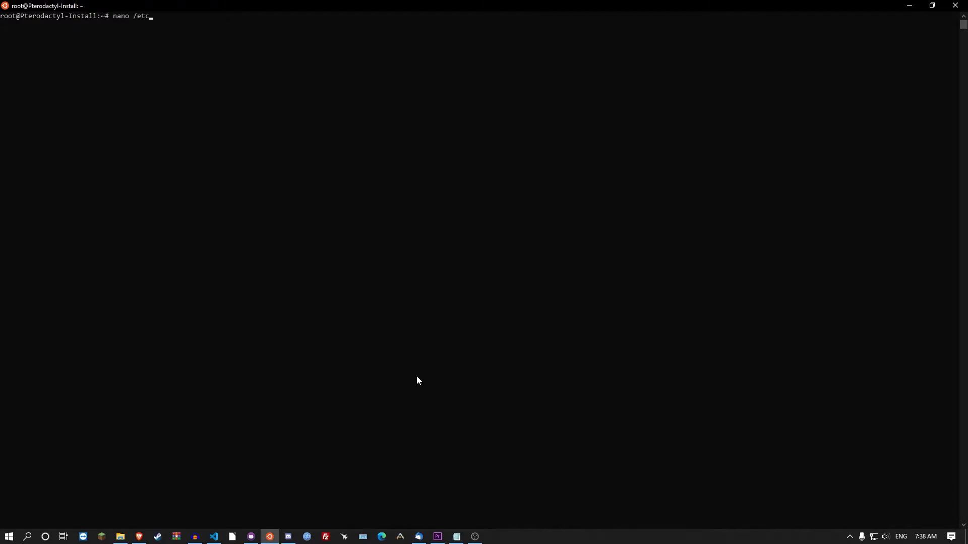
pyautogui.write('mysql/m')
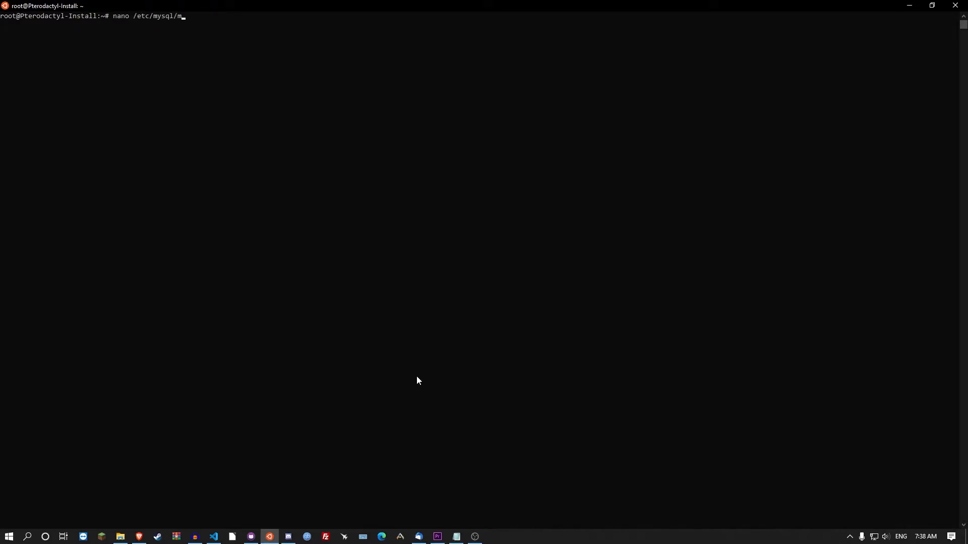
pyautogui.write('ariadb.conf.d/')
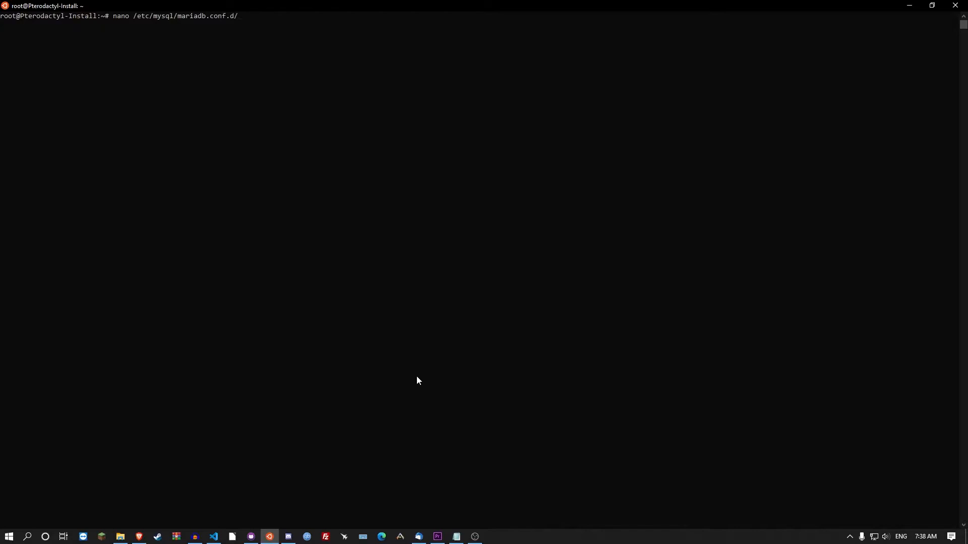
pyautogui.write('50-server.cnf')
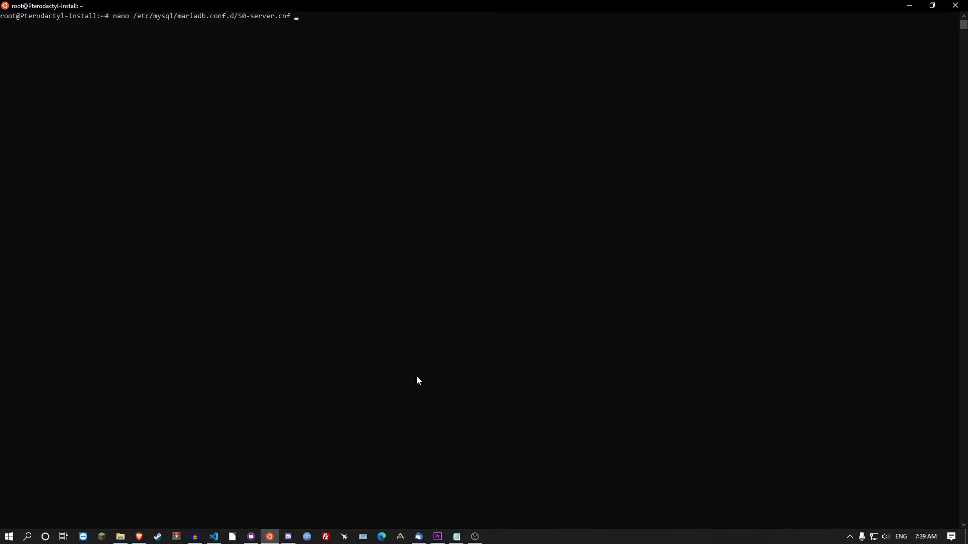
pyautogui.press('Return')
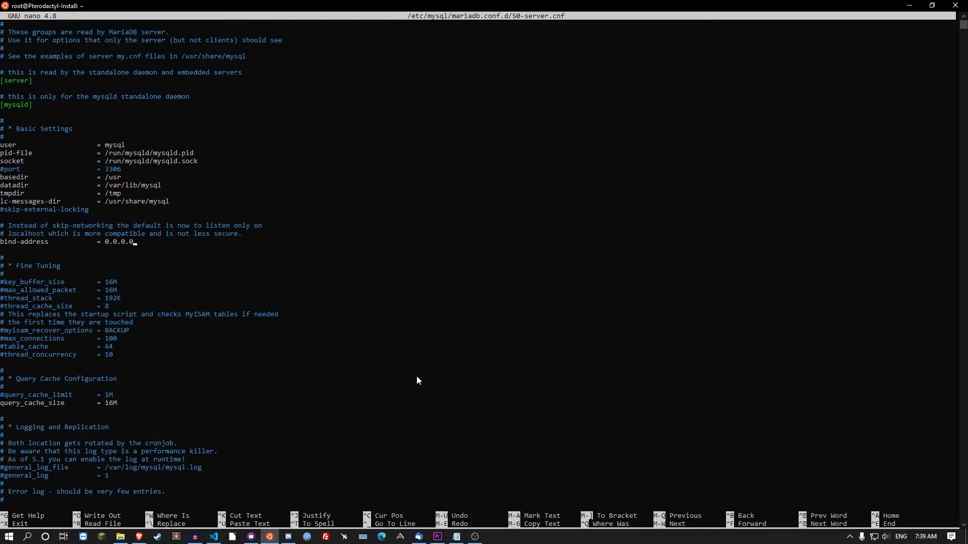
pyautogui.press('ctrl+x')
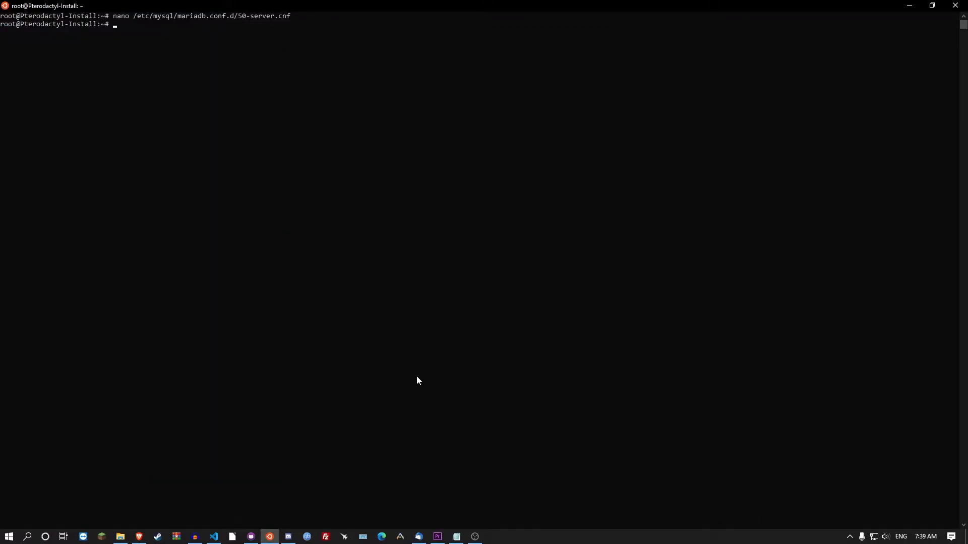
pyautogui.moveTo(147, 13)
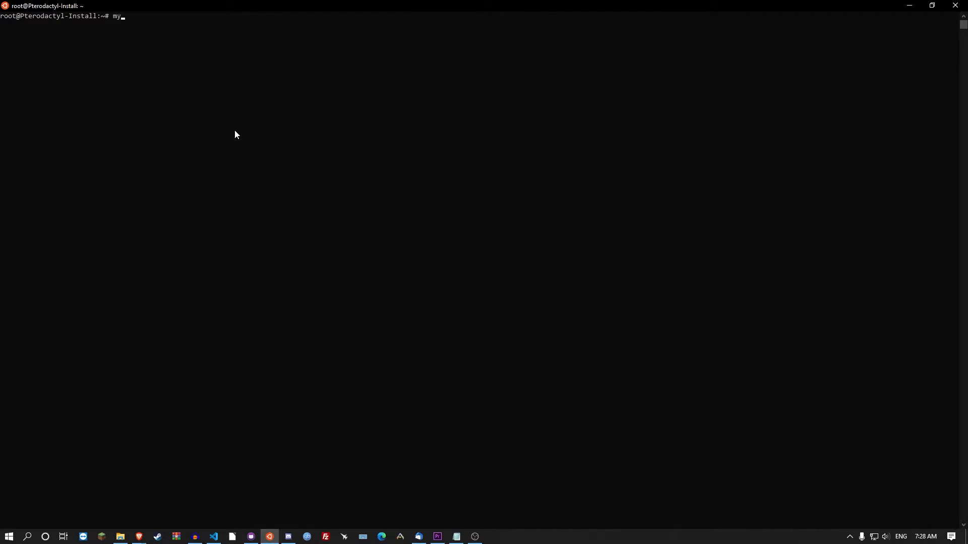
pyautogui.write('sql -u r')
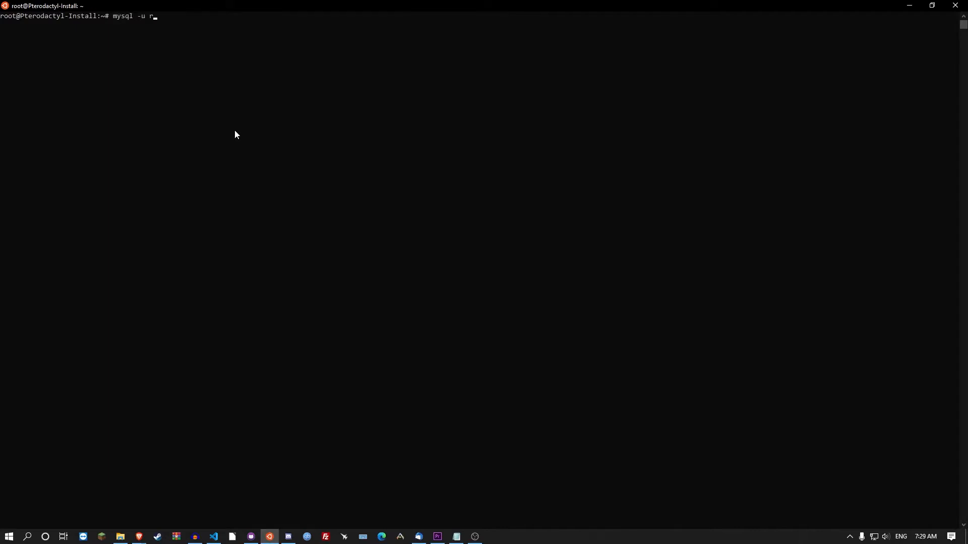
pyautogui.press('Return')
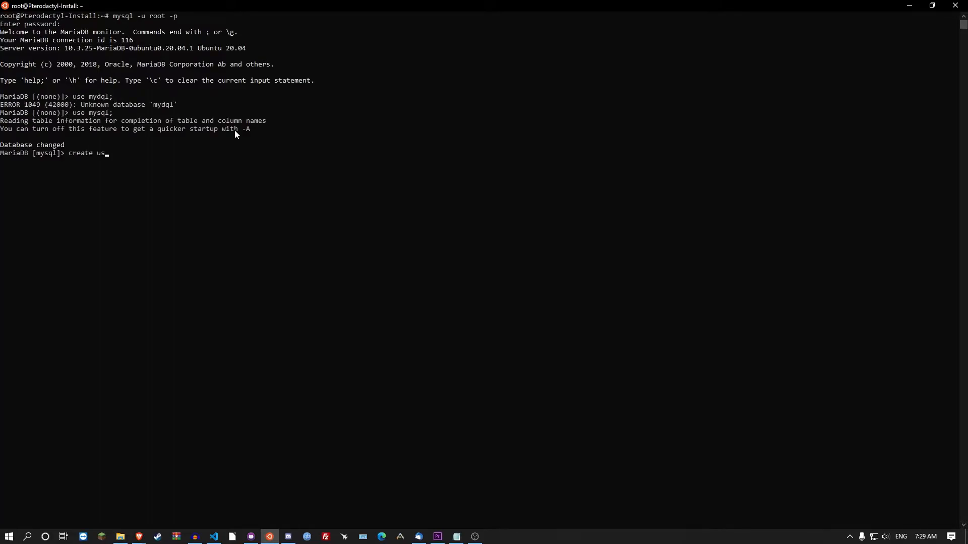
pyautogui.write("er 'user'@'")
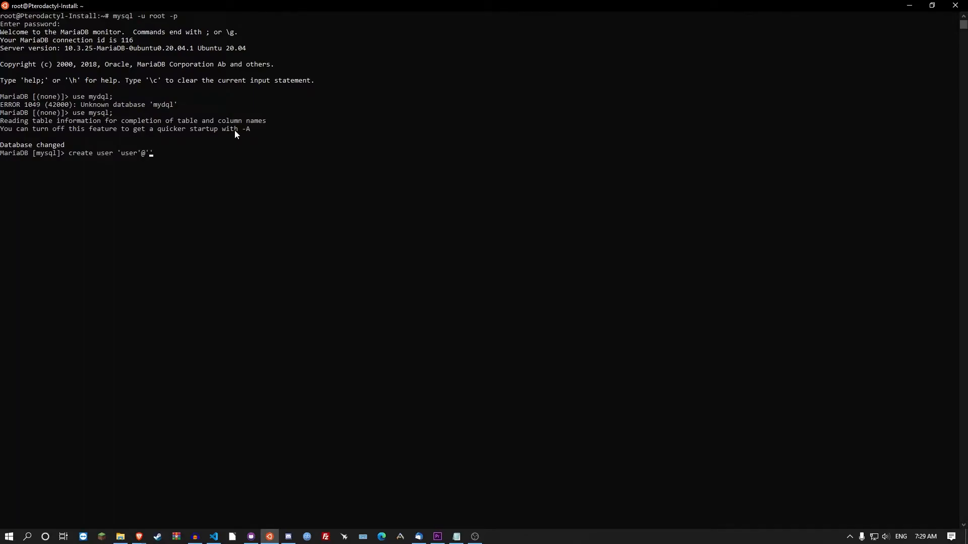
pyautogui.write("%' identified by")
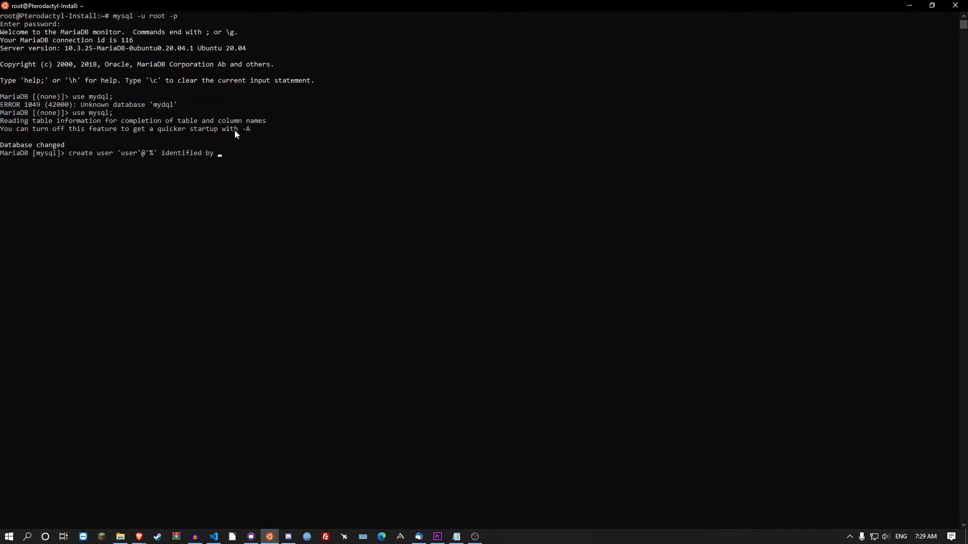
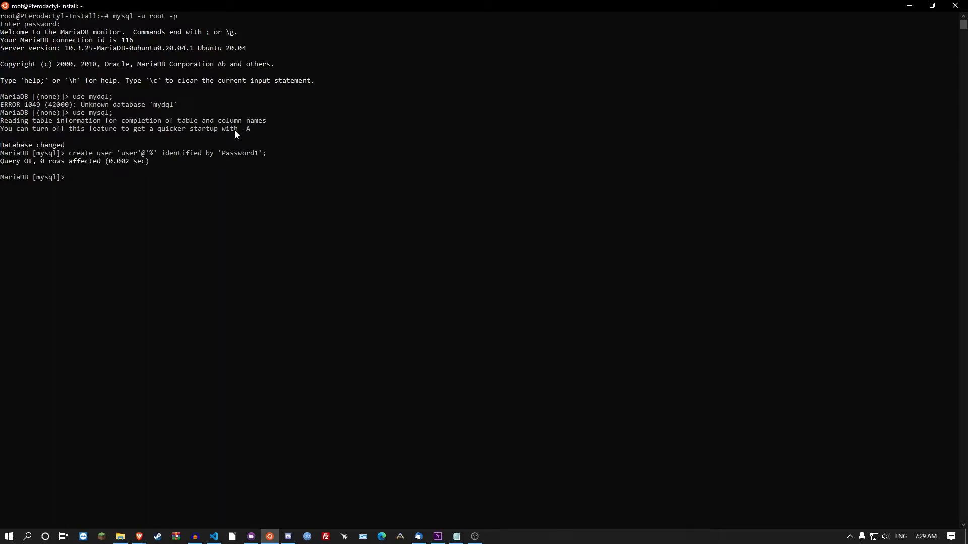
# Step: Grant all privileges on *.* to 'user'@'%' with grant option and flush privileges
pyautogui.write('grant all privileges on *.*')
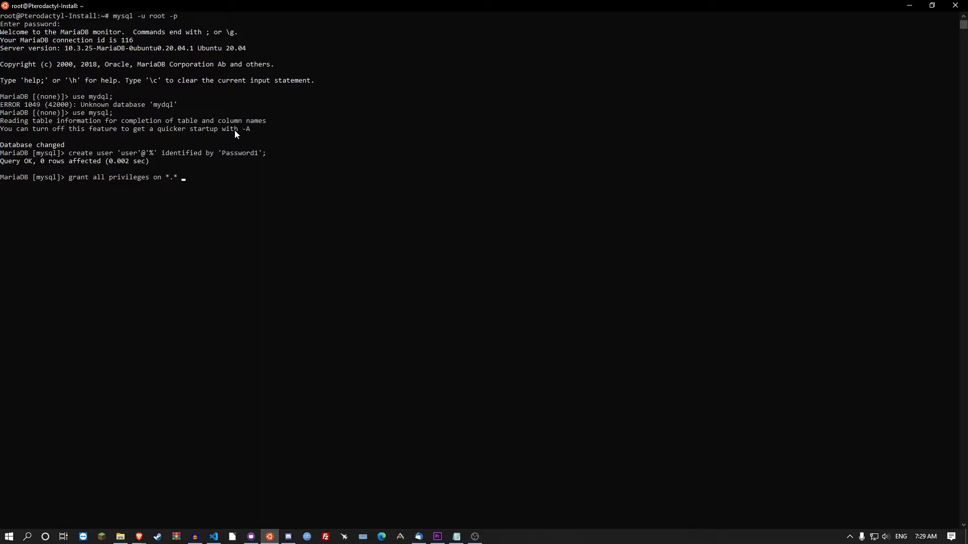
pyautogui.write("to 'user'@'%' w")
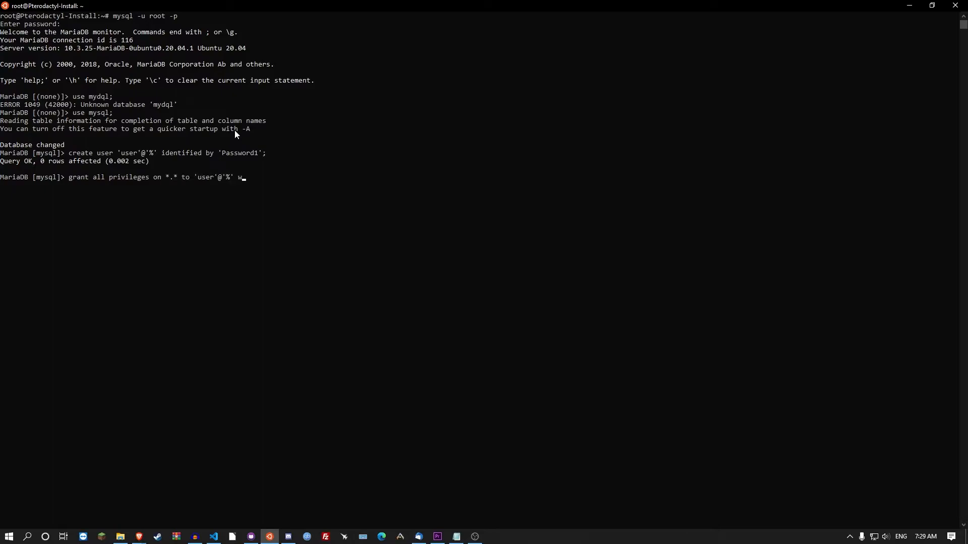
pyautogui.press('Return')
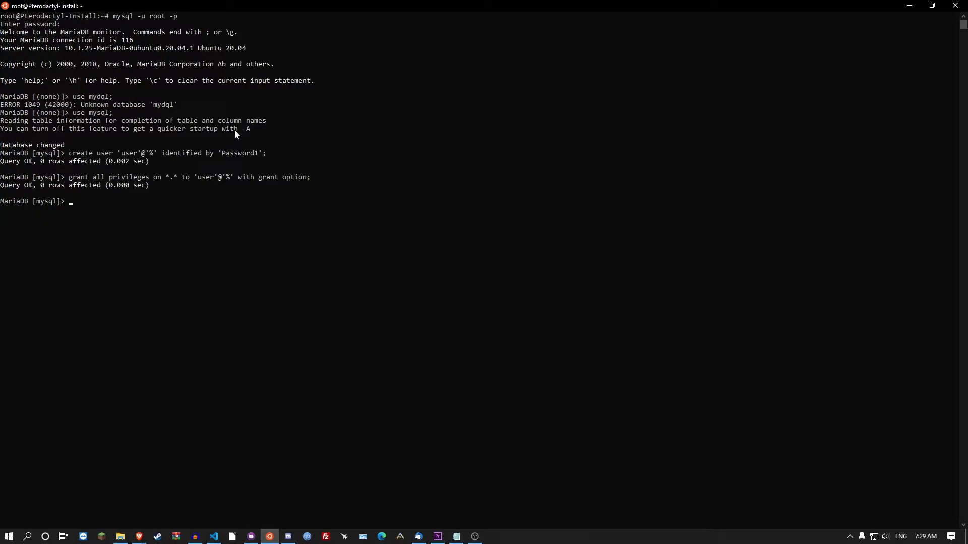
pyautogui.write('flush privileges;')
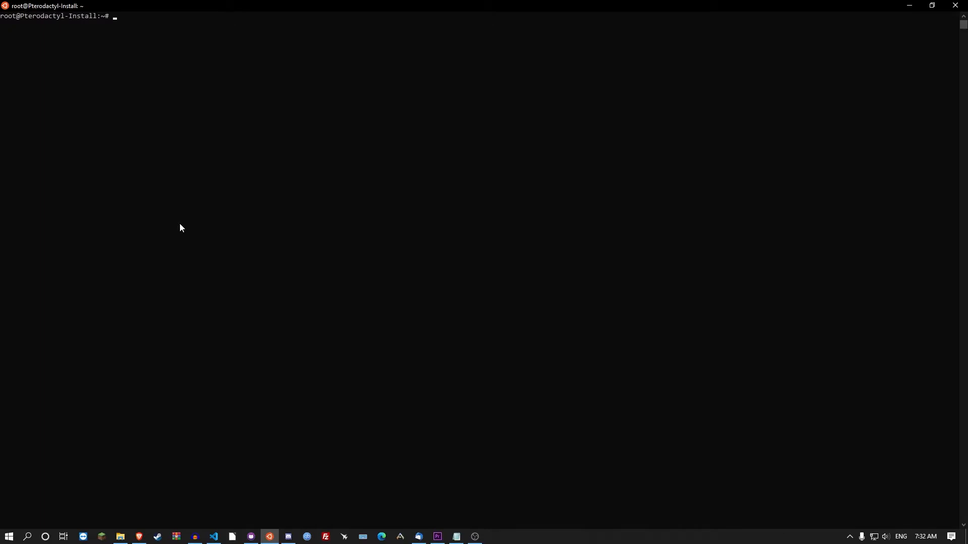
# Step: Begin a ufw allow rule for the 172.16.0.0/ private range
pyautogui.write('u')
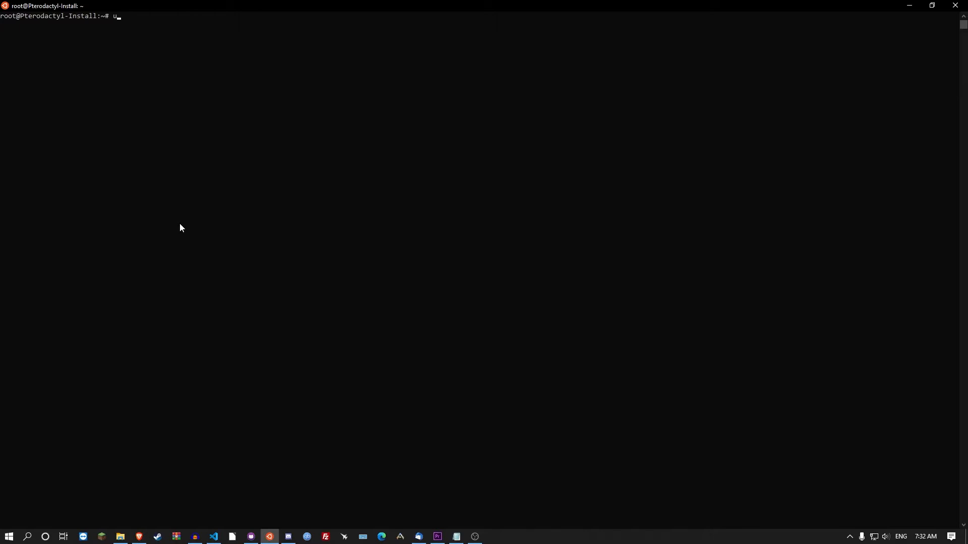
pyautogui.write('fw allow 172.')
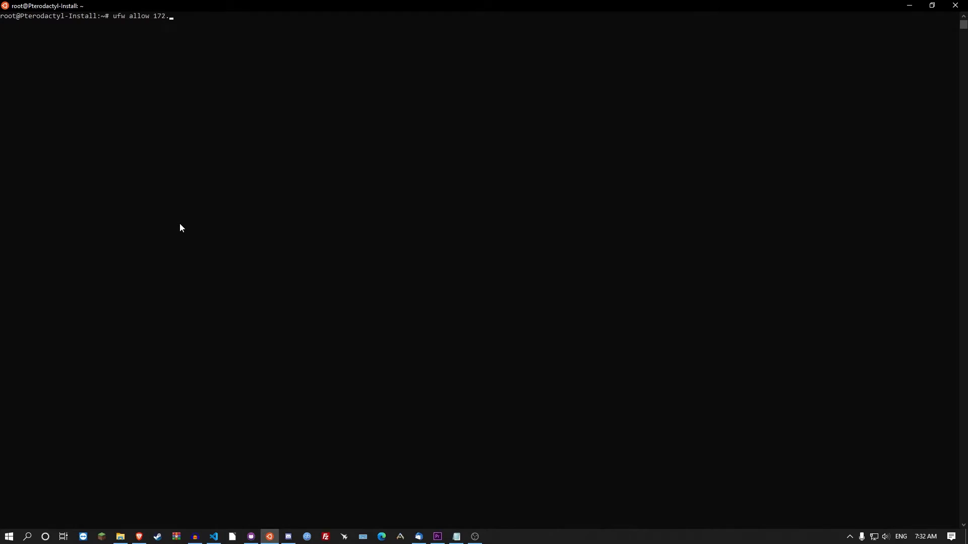
pyautogui.write('16.0.0/')
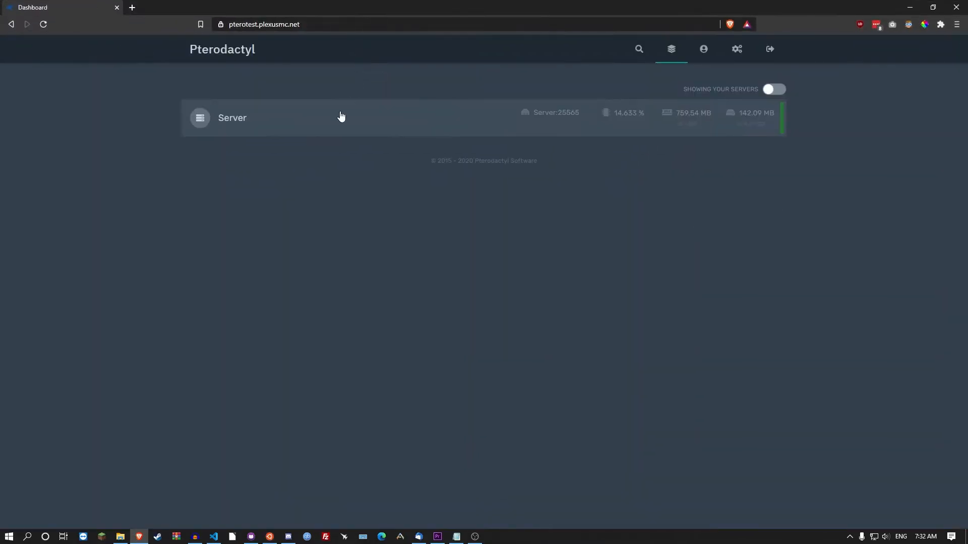
pyautogui.moveTo(719, 60)
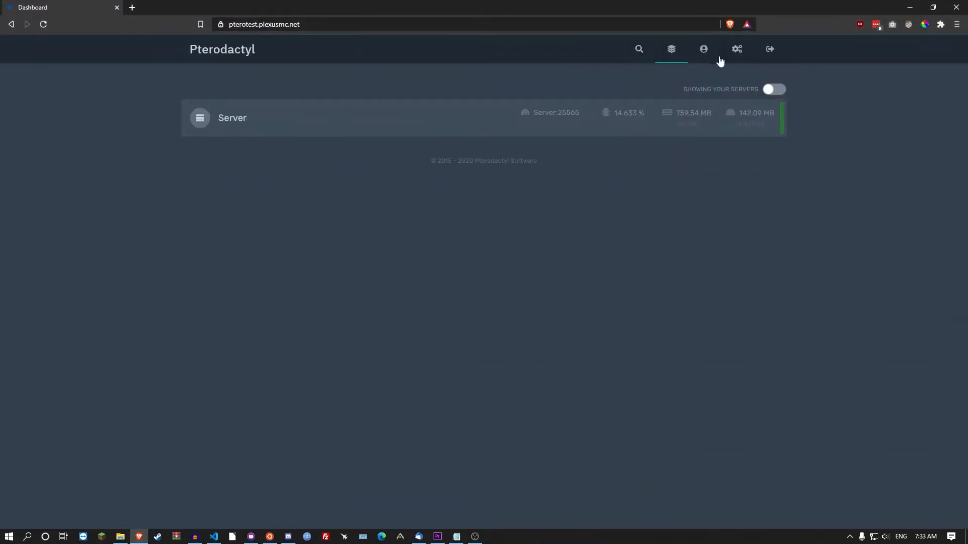
# Step: In the admin Servers area, set the server's Database Limit to 1 and update the build configuration
pyautogui.click(736, 48)
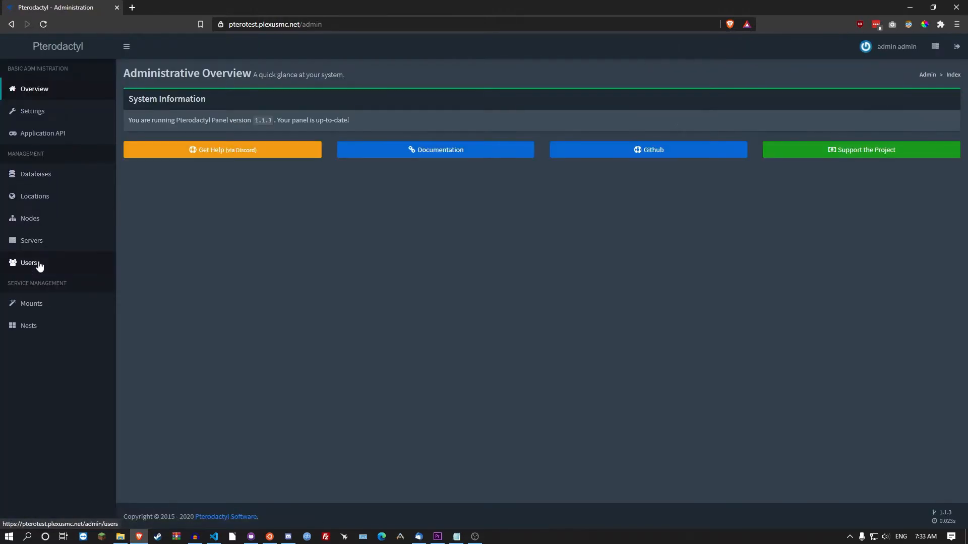
pyautogui.click(31, 240)
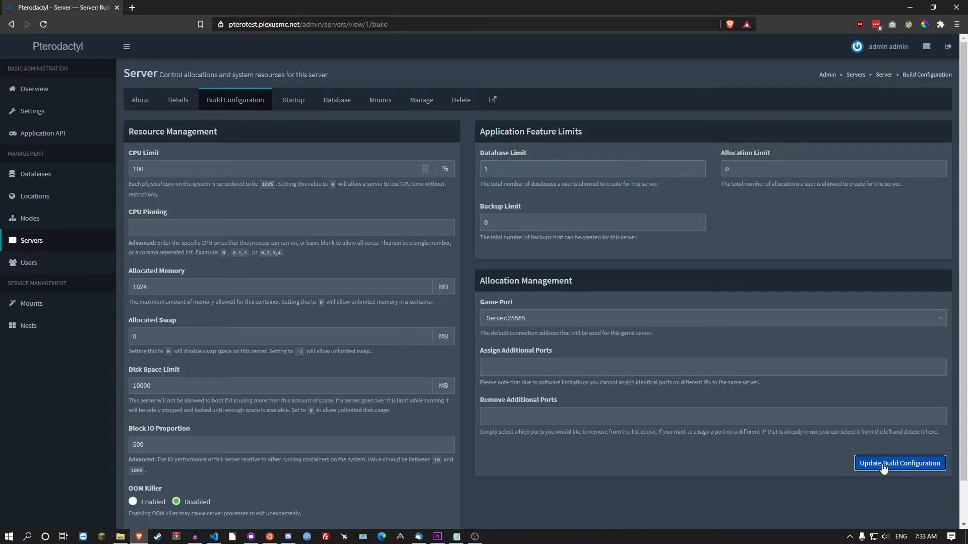
pyautogui.click(898, 463)
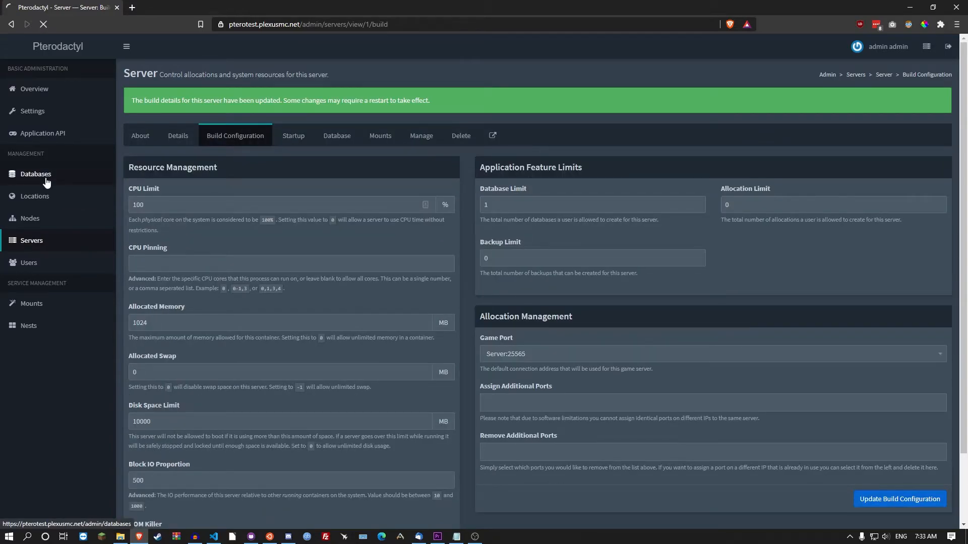
# Step: Create database host 'Pterodactyl Database' at pterotest.plexusmc.net:3306 with user 'user', linked to node Main
pyautogui.click(35, 174)
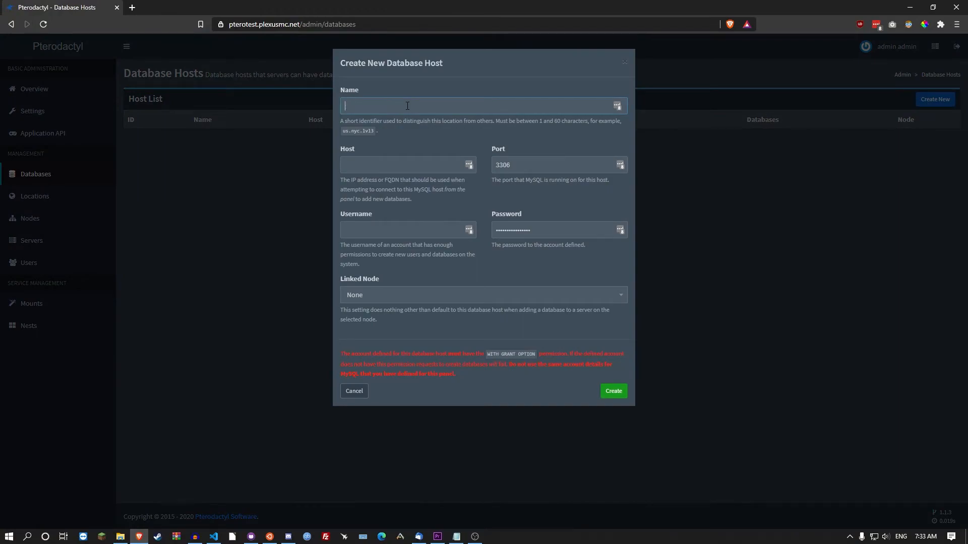
pyautogui.write('Pterodactyl Database')
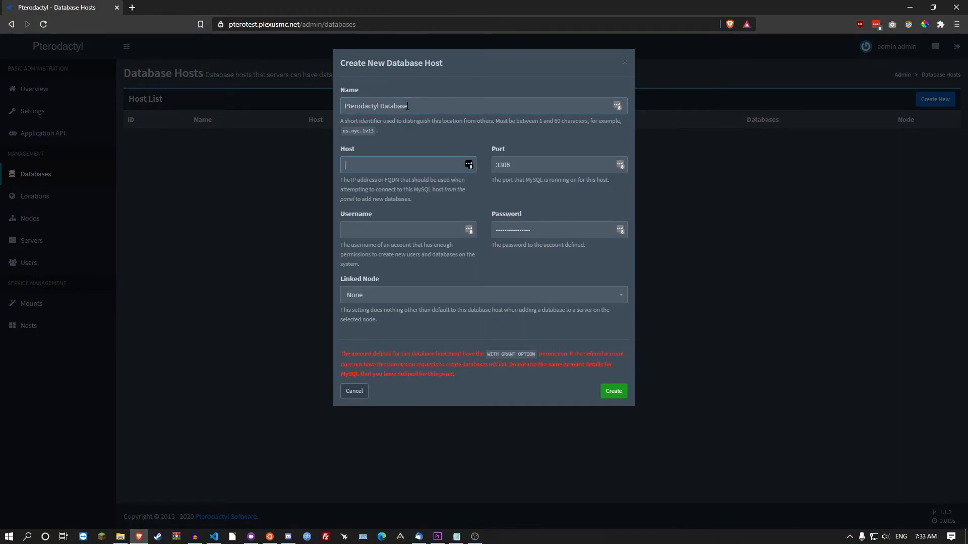
pyautogui.write('pterotest.plexusmc.net')
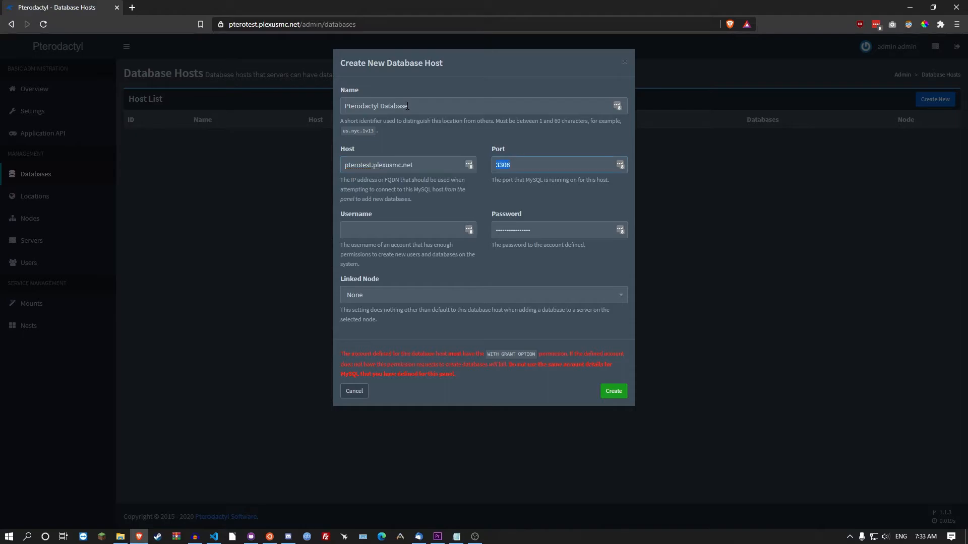
pyautogui.click(408, 230)
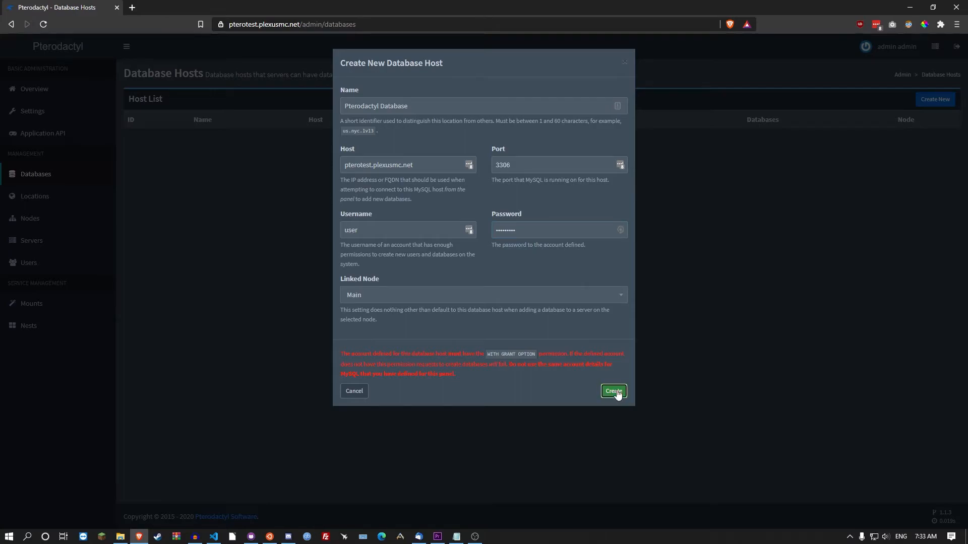
pyautogui.click(612, 391)
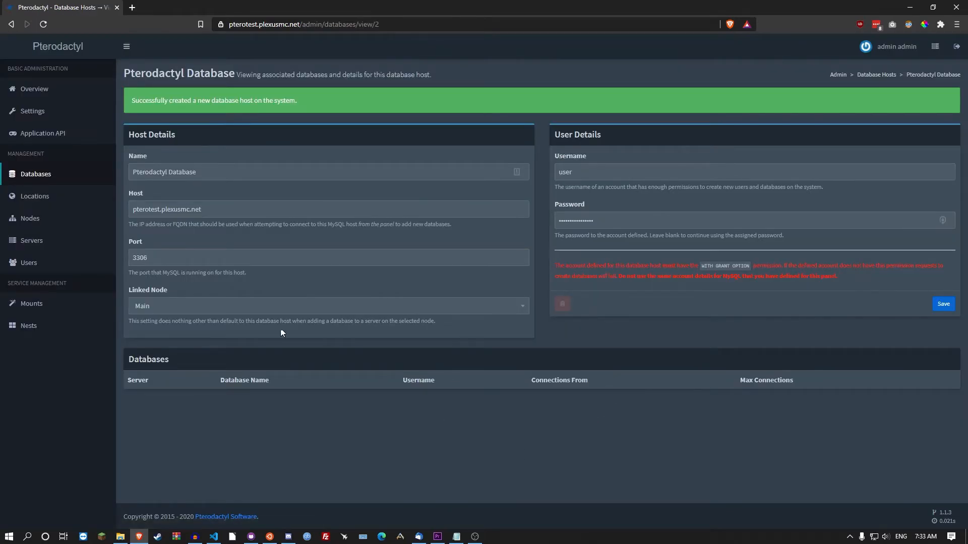
# Step: Create the server's database s1_user on the Pterodactyl Database host
pyautogui.click(32, 240)
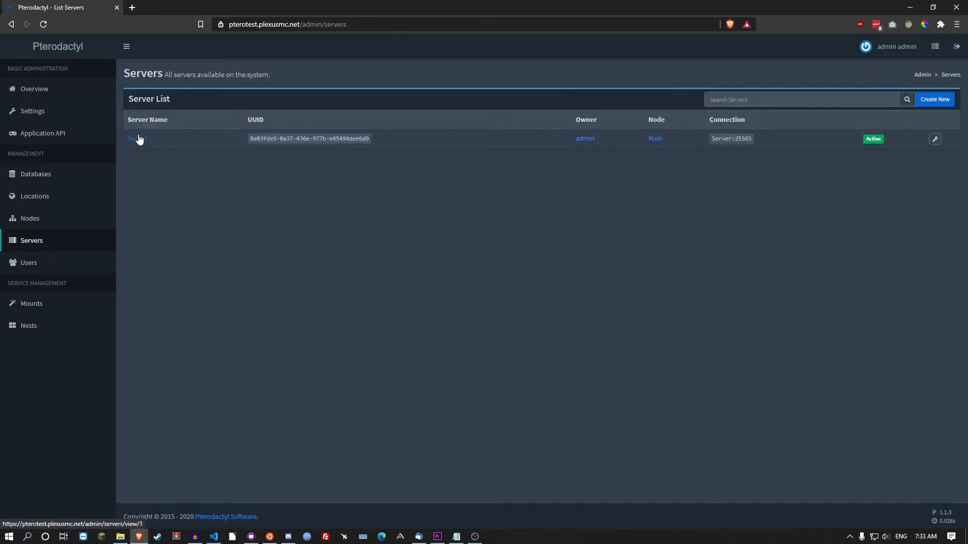
pyautogui.click(133, 139)
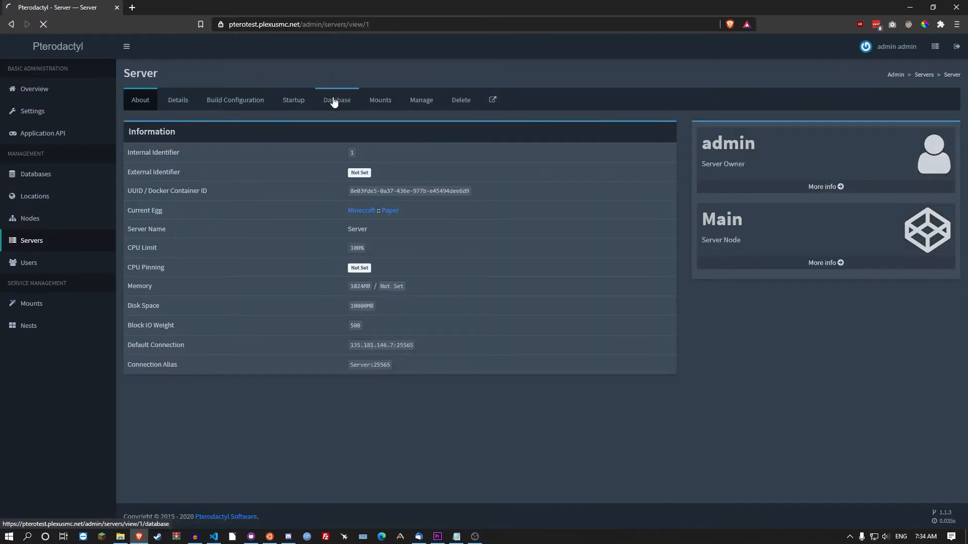
pyautogui.click(336, 100)
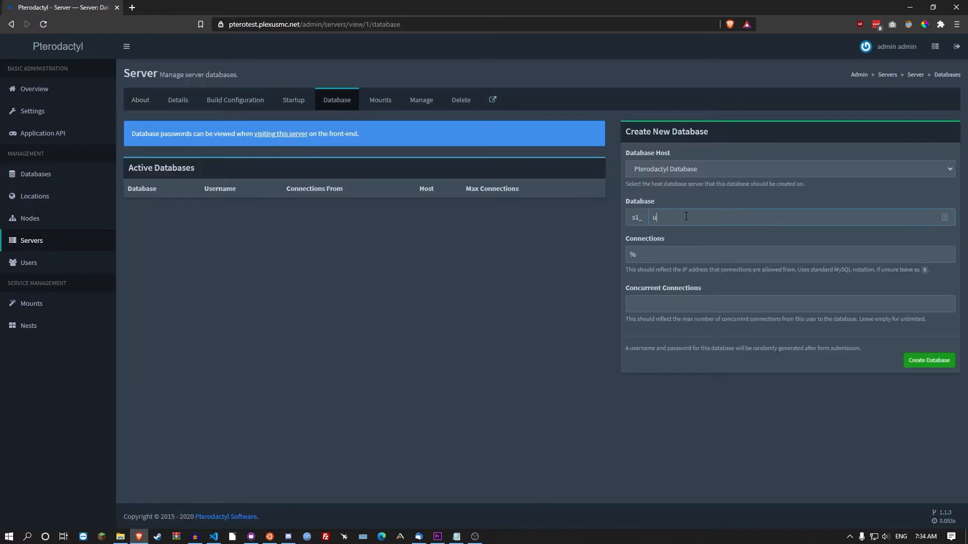
pyautogui.write('ser')
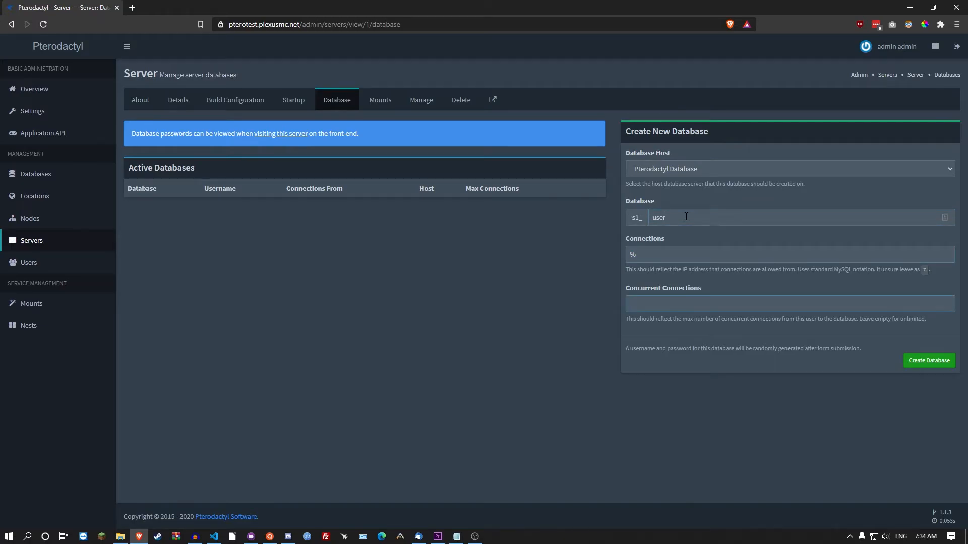
pyautogui.click(927, 360)
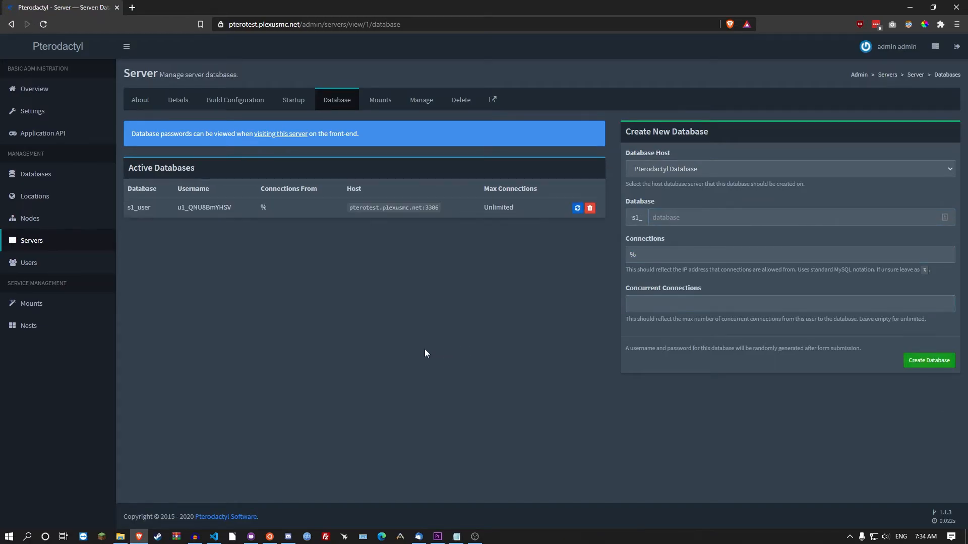
pyautogui.doubleClick(138, 206)
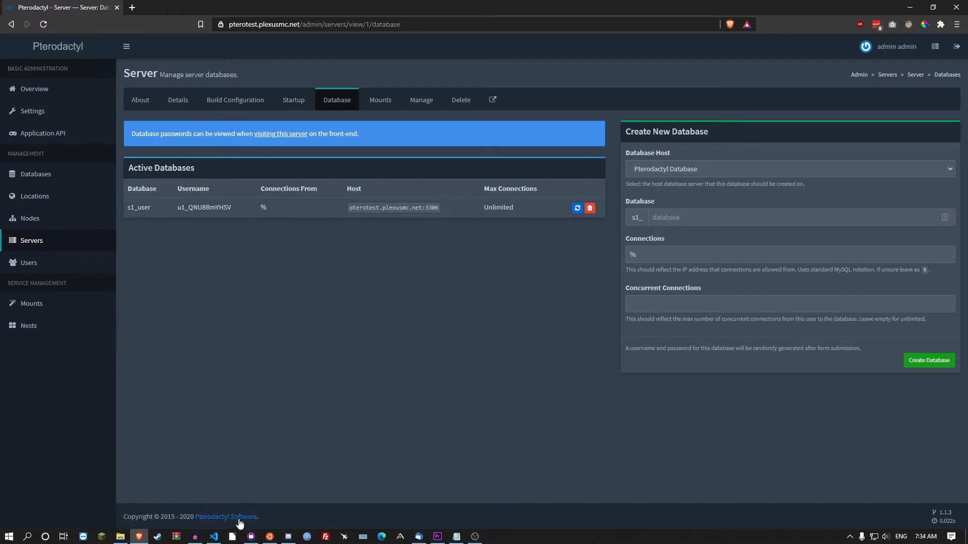
# Step: In the SSH terminal, log into MariaDB as root and create user 'server'@'%' with a password
pyautogui.click(268, 535)
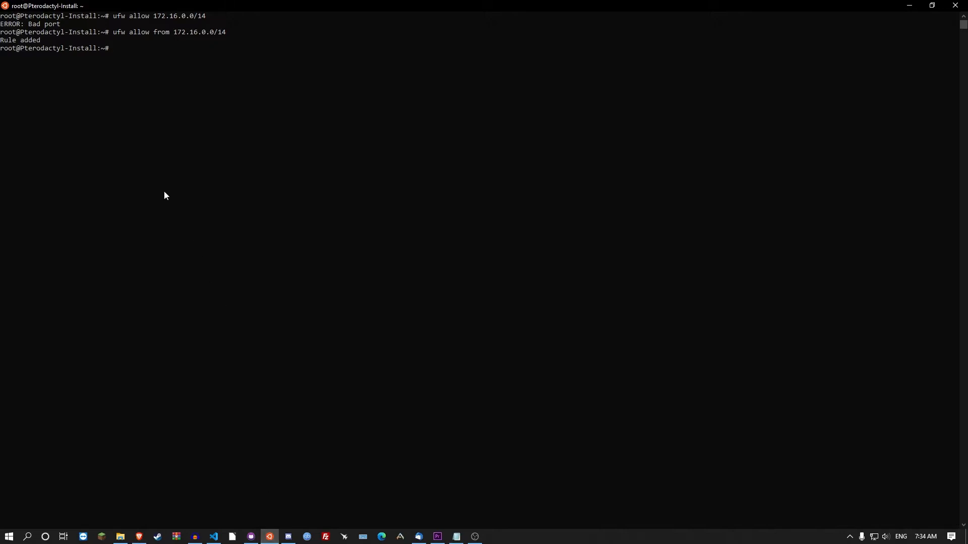
pyautogui.press('Return')
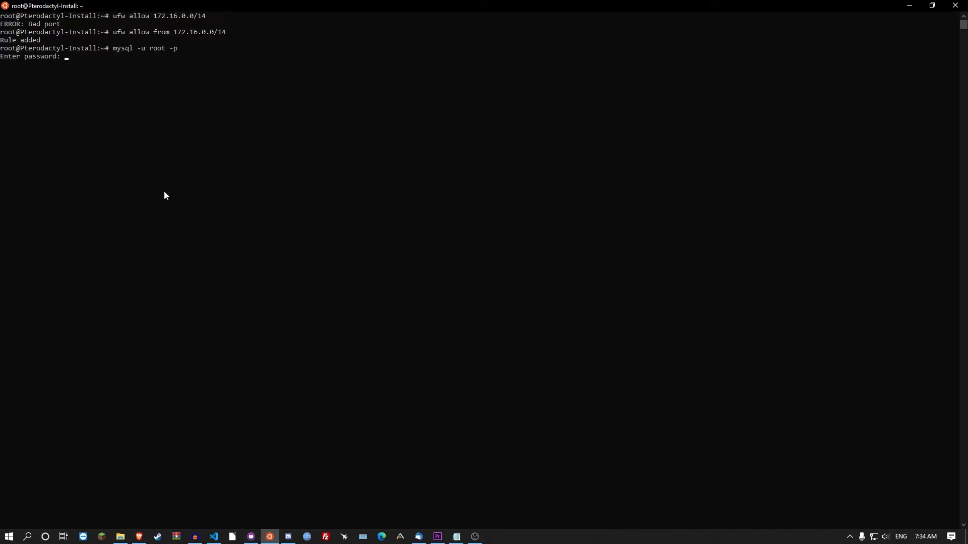
pyautogui.write('use mysql;')
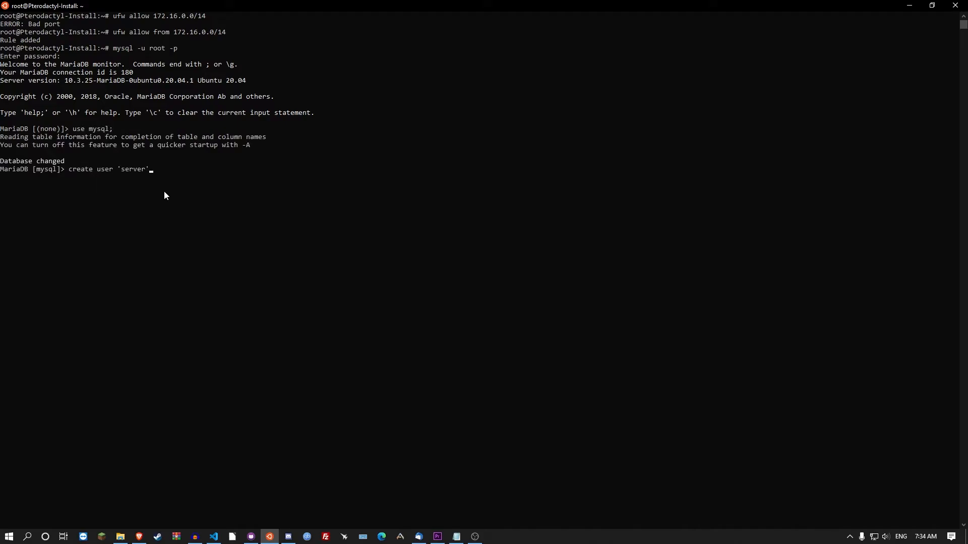
pyautogui.write("@'%'")
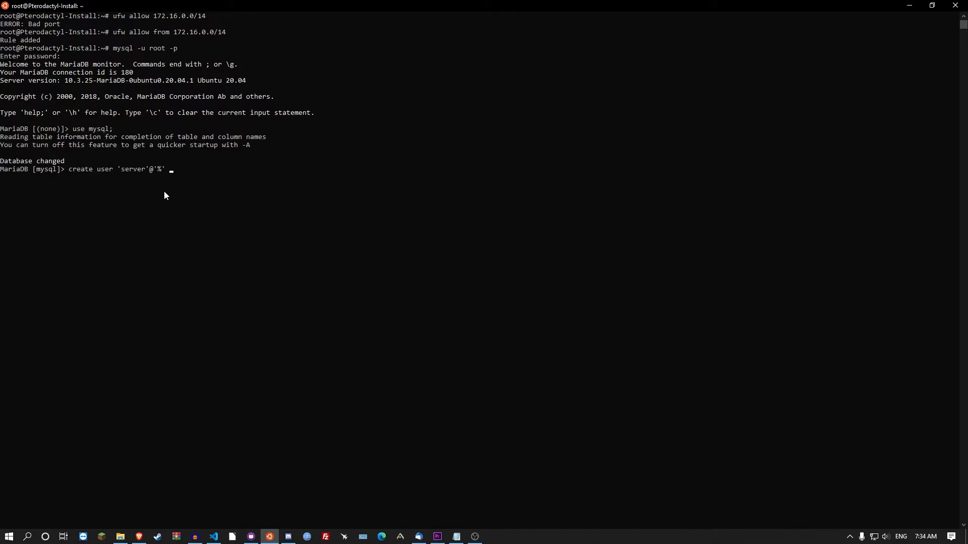
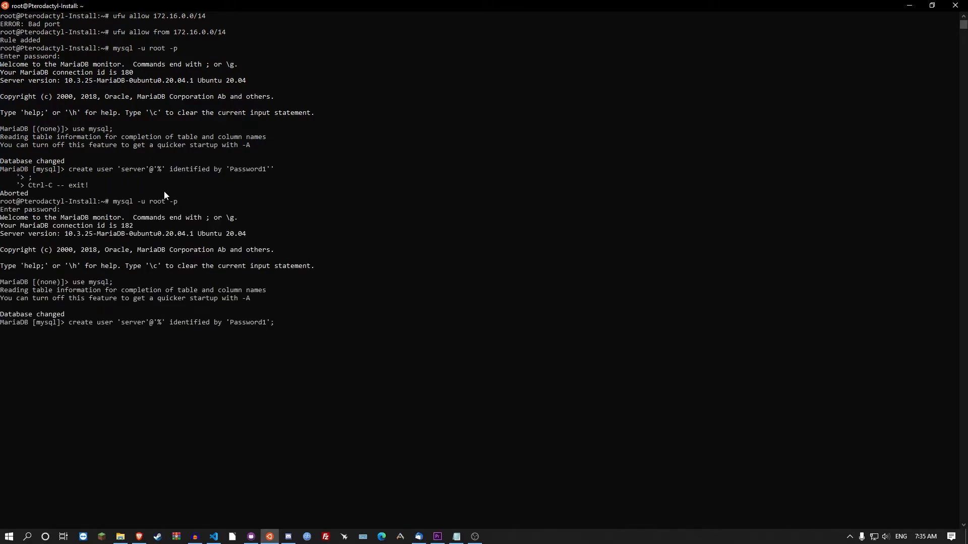
pyautogui.press('Return')
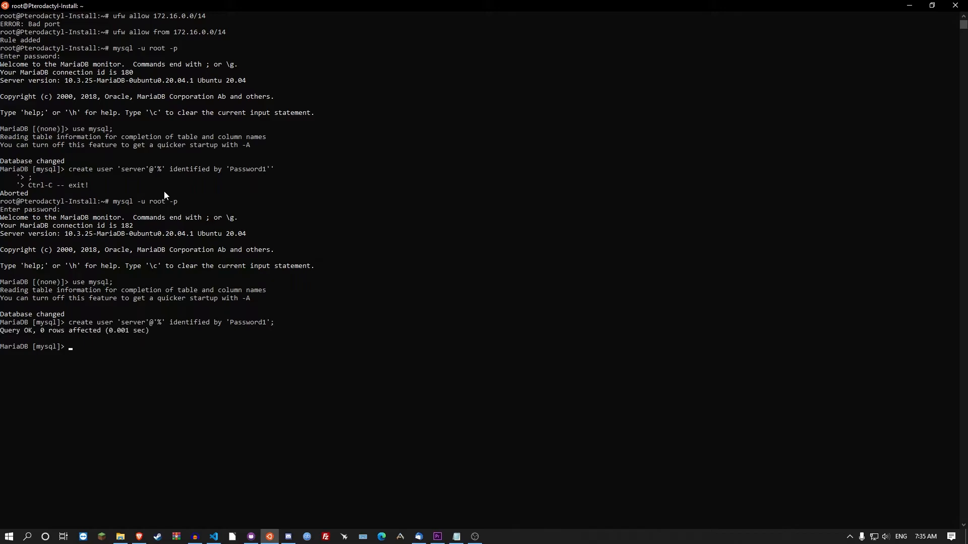
# Step: Create the database named server (correcting the initial typo)
pyautogui.write('create databse')
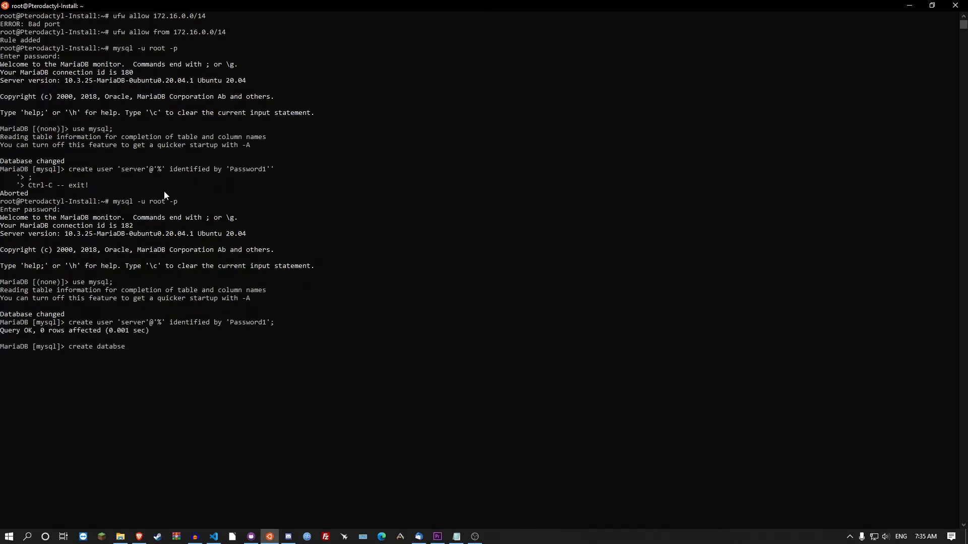
pyautogui.press('Return')
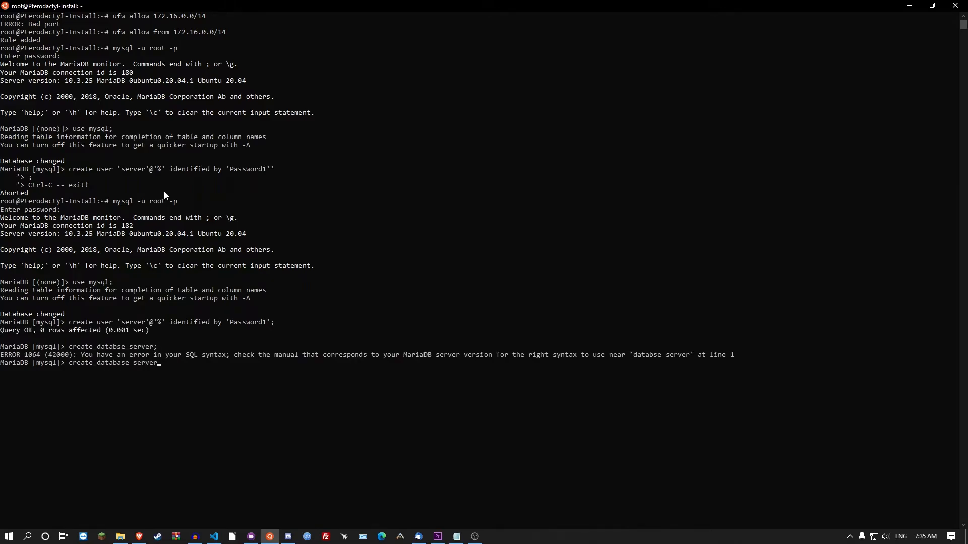
pyautogui.press('Return')
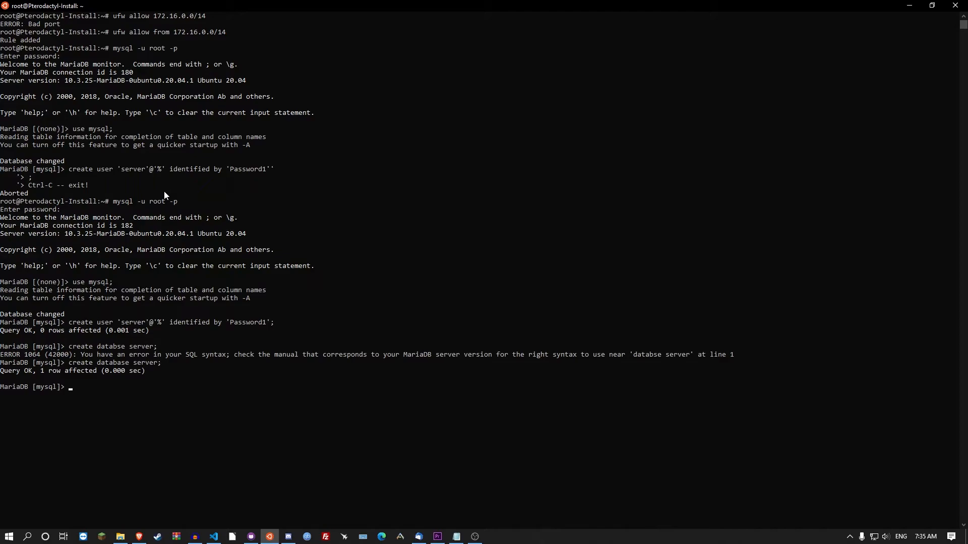
# Step: Grant all privileges on server.* to 'server'@'%' and flush privileges
pyautogui.write('grant all privileges on')
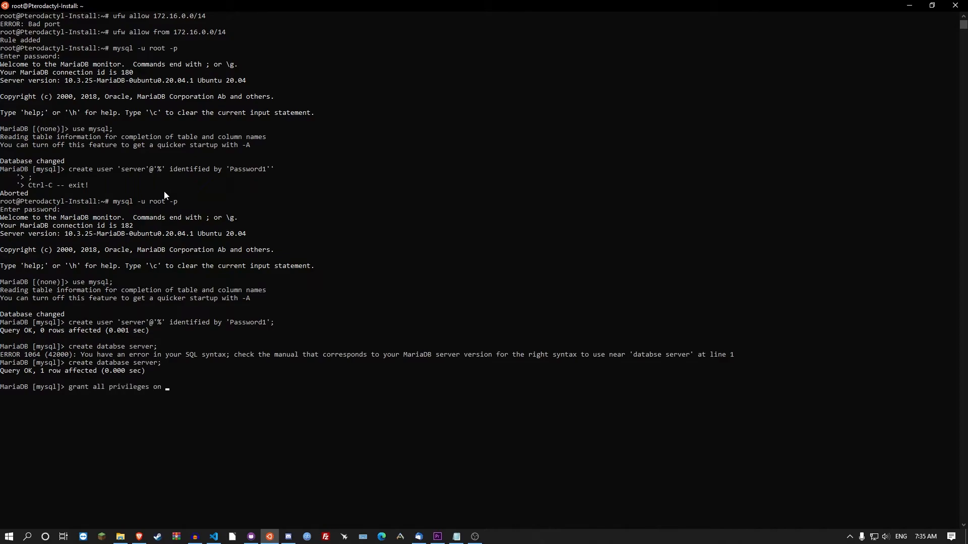
pyautogui.write('server.*')
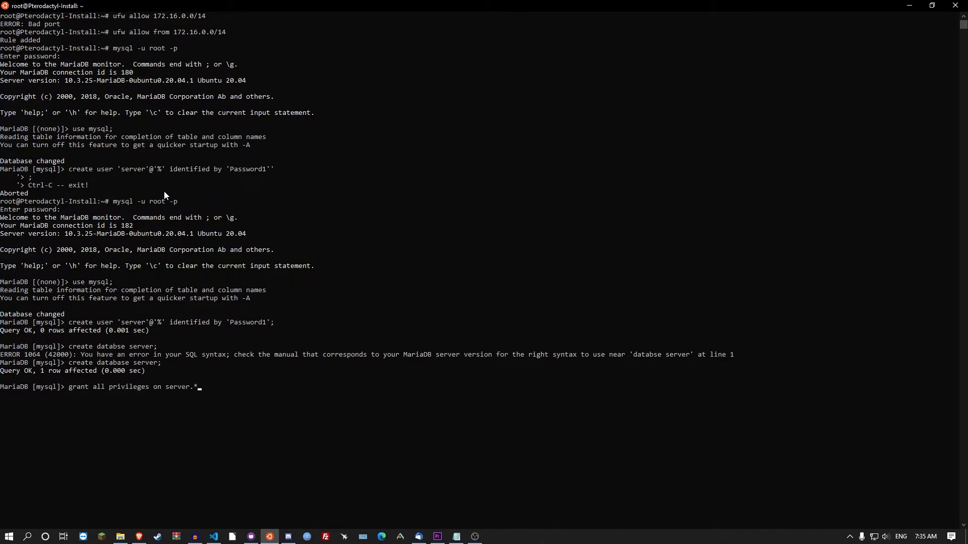
pyautogui.write("to 'server'@")
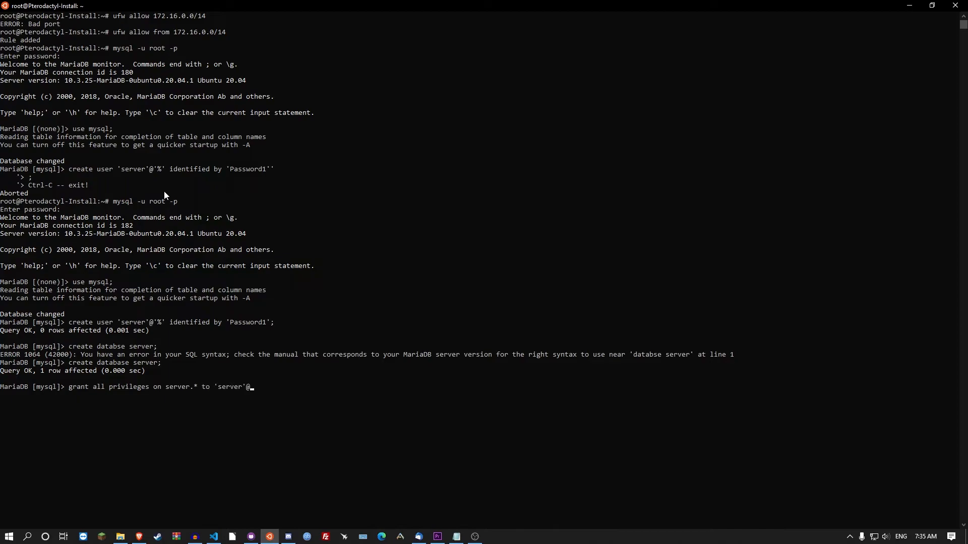
pyautogui.press('Return')
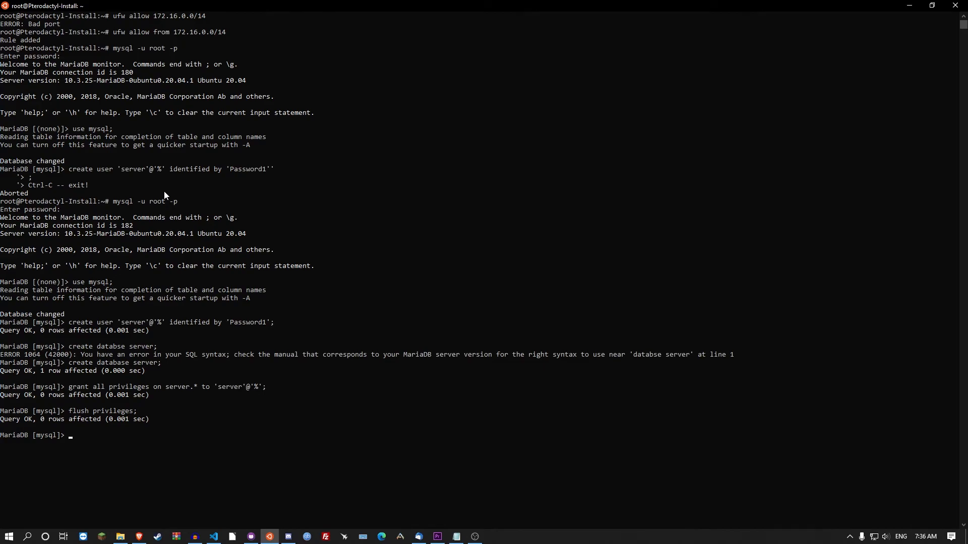
# Step: Go to support.plexusmc.net in a new tab and start submitting a ticket
pyautogui.click(140, 535)
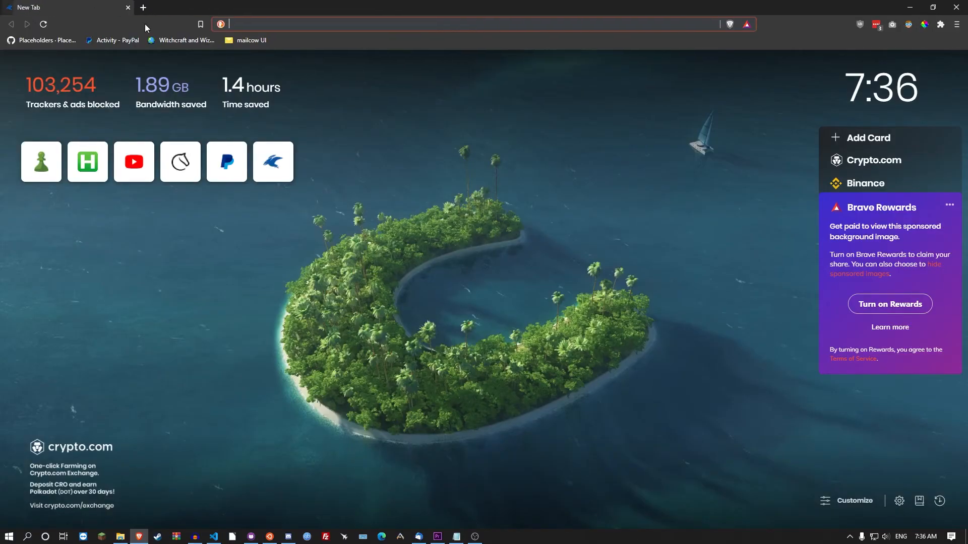
pyautogui.write('support.plexusmc.net')
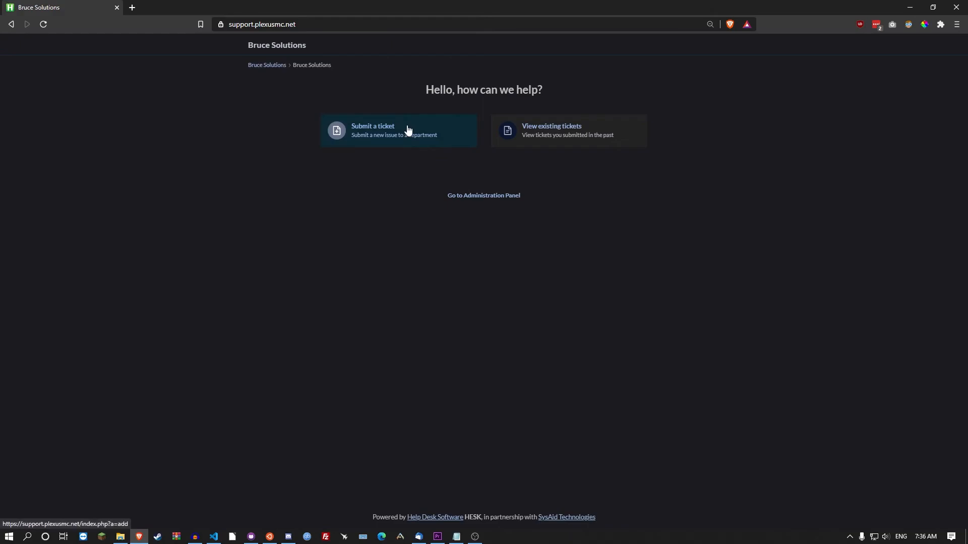
pyautogui.click(372, 130)
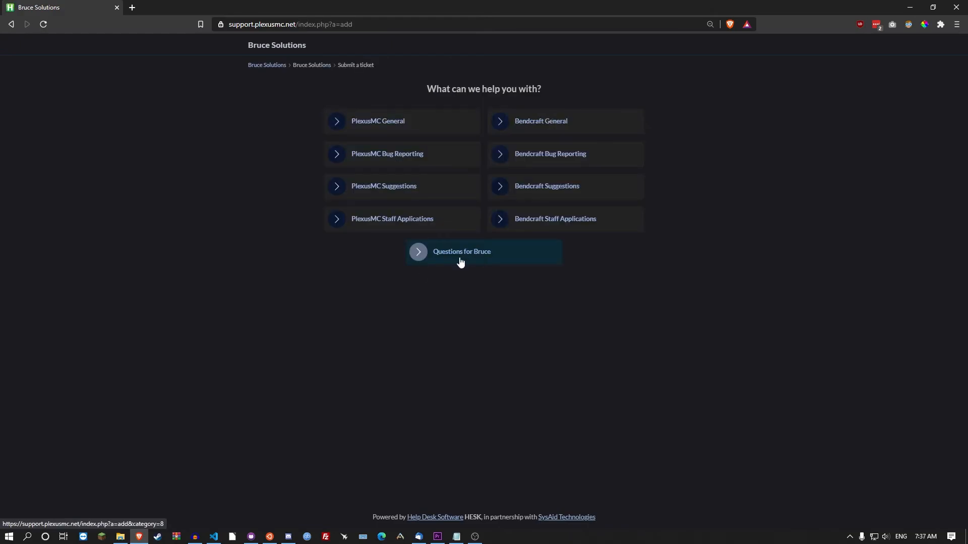
# Step: From the address bar, navigate to the PlexusMC Discord invite page
pyautogui.write('htp')
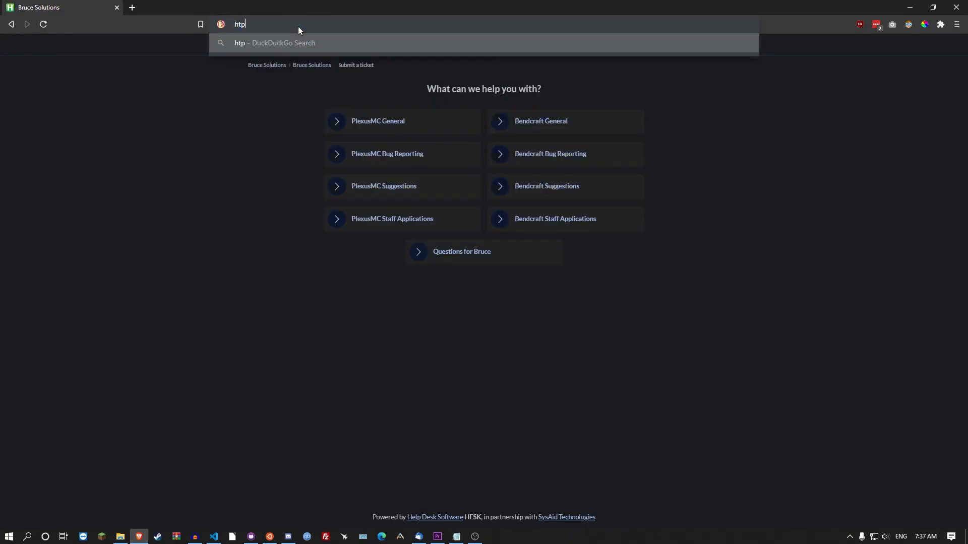
pyautogui.write('https://chess.com')
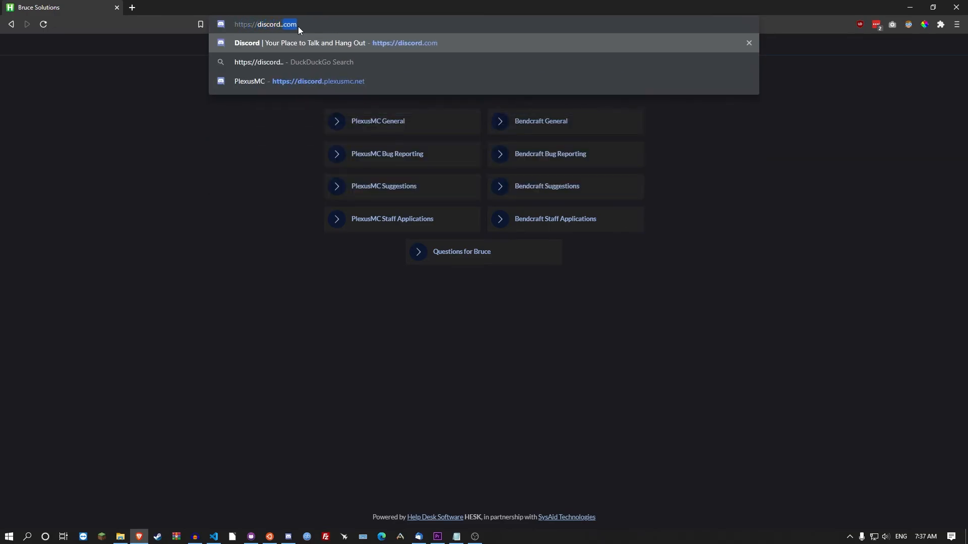
pyautogui.click(299, 81)
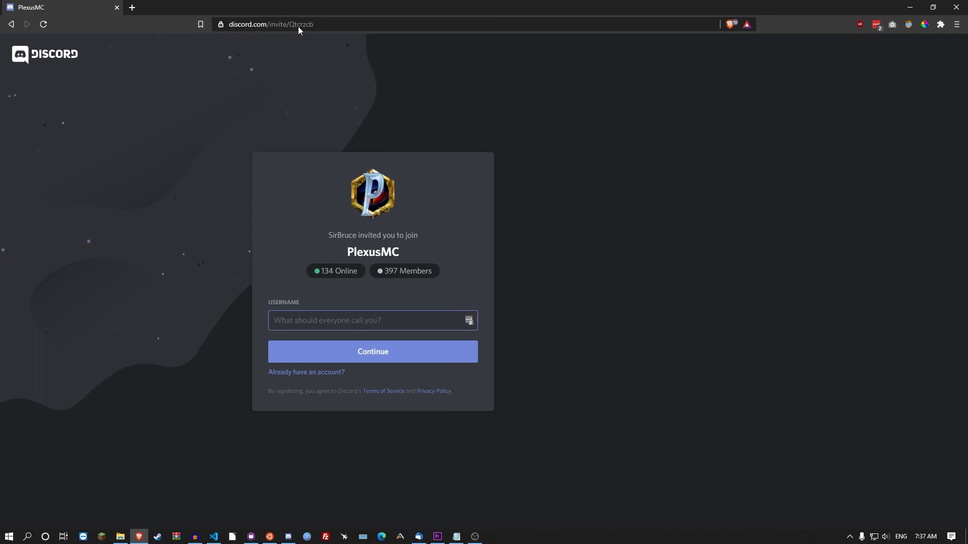
pyautogui.moveTo(365, 90)
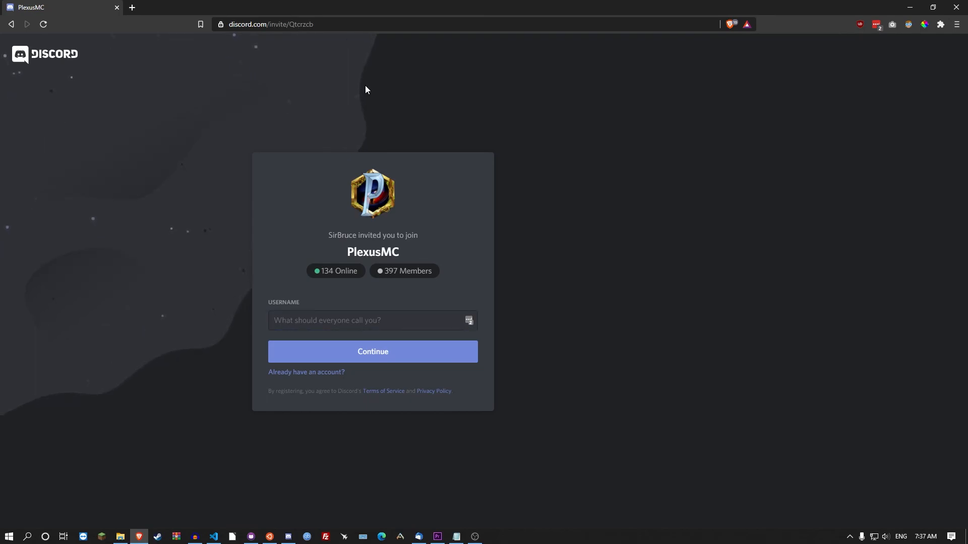